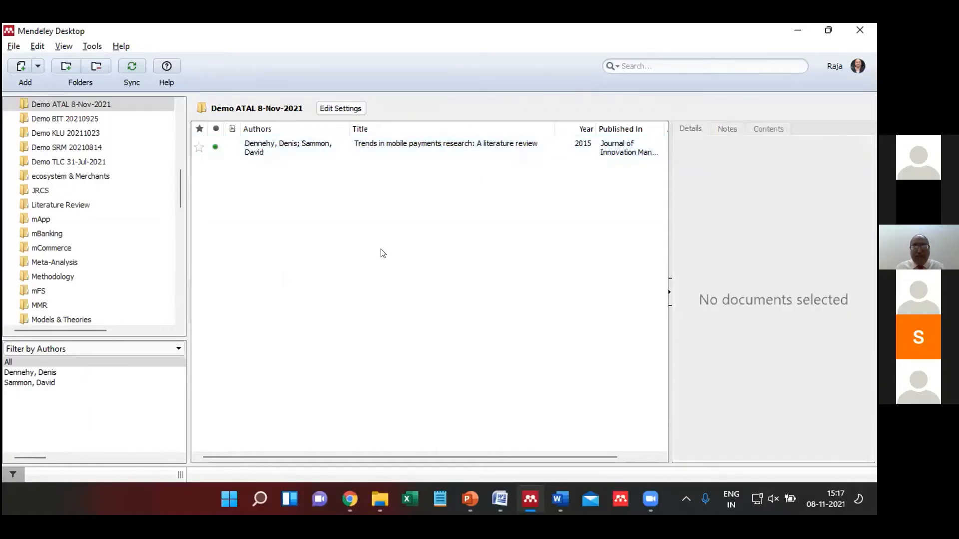
Open the 20211108 Mendeley ATAL folder and select apa reference.txt.
click(379, 499)
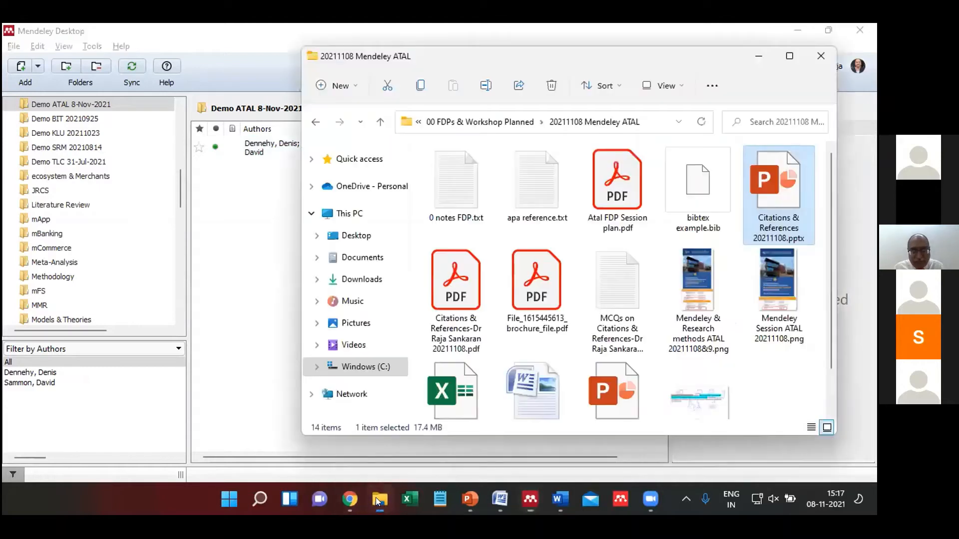
click(456, 180)
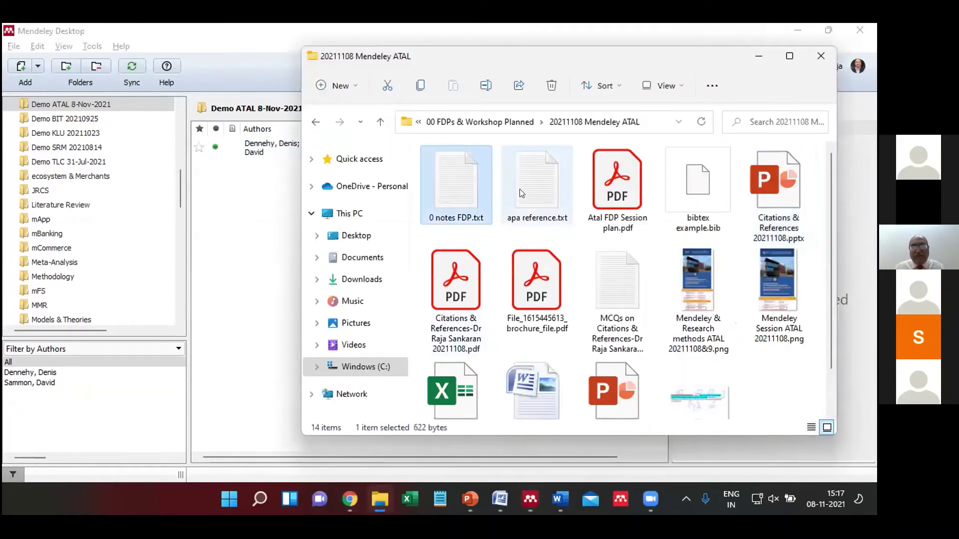
Open apa reference.txt, copy the Sankaran & Chakraborty DOI link, and close it.
double_click(536, 180)
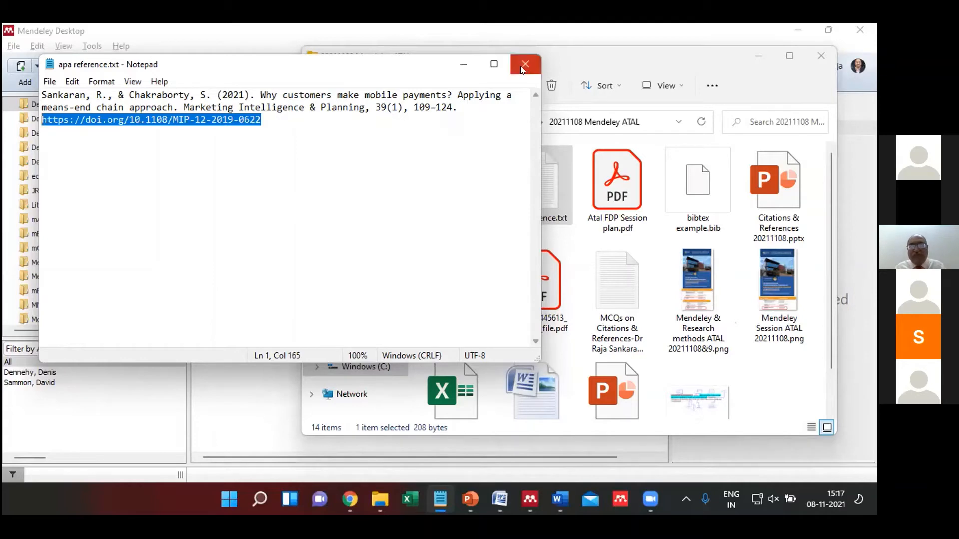
mouse_move(525, 64)
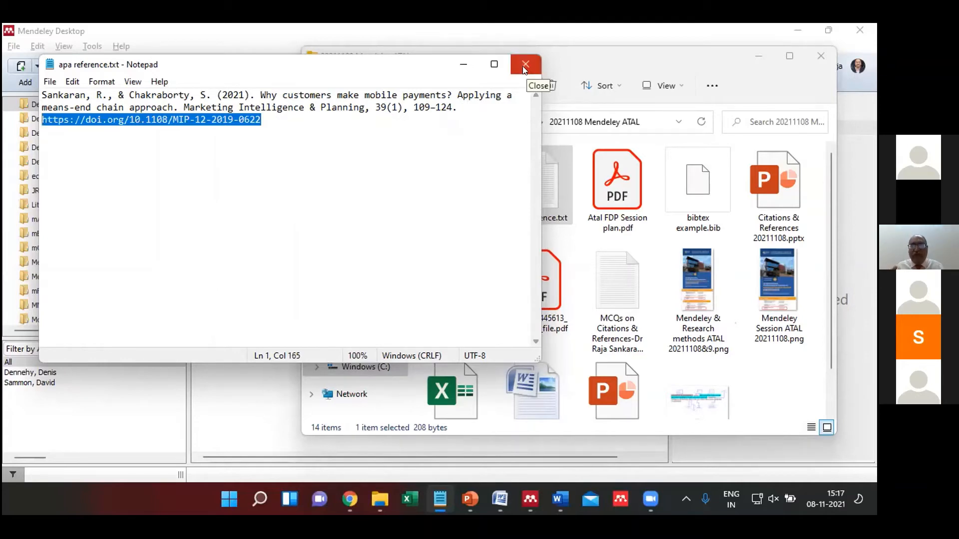
click(525, 64)
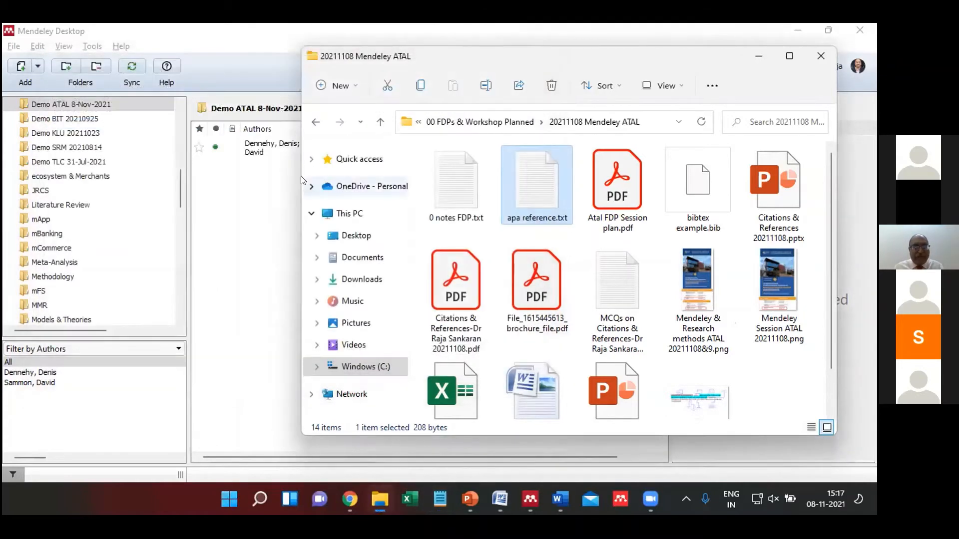
Open a blank manual-entry New Document form in Mendeley and show its DOI field.
click(820, 55)
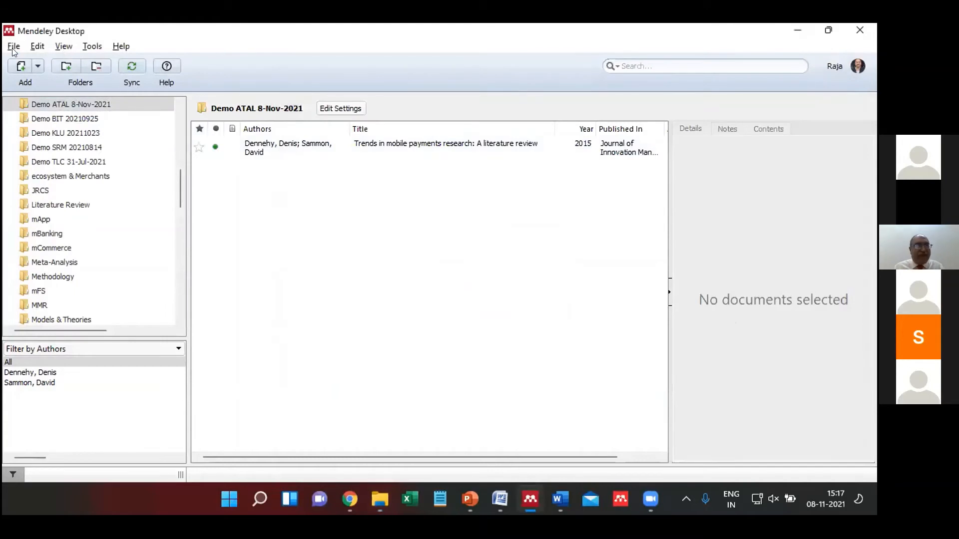
click(14, 46)
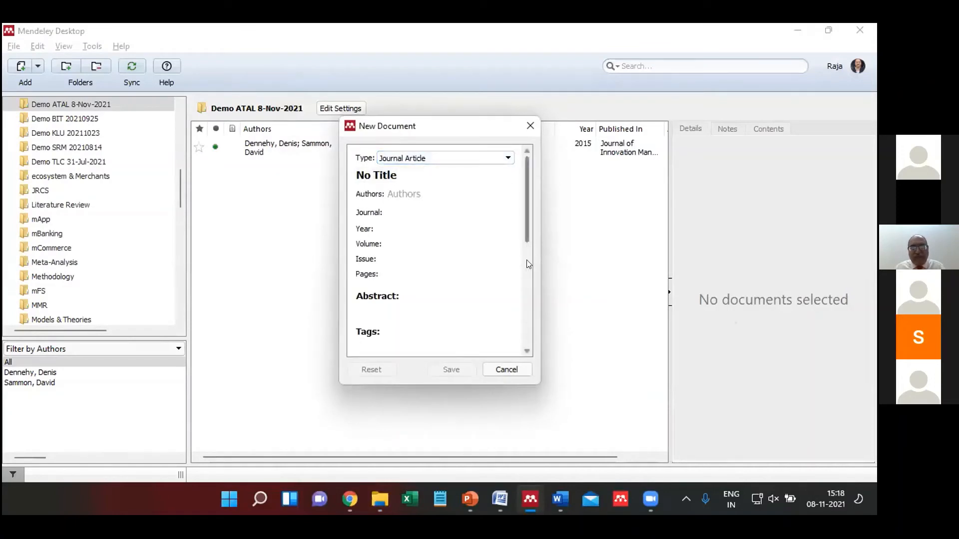
scroll(down, 3)
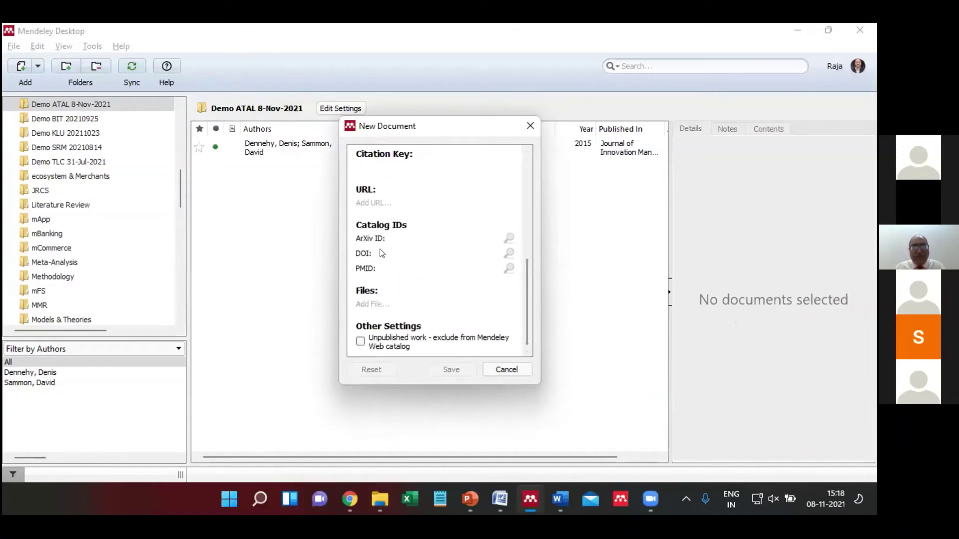
click(438, 253)
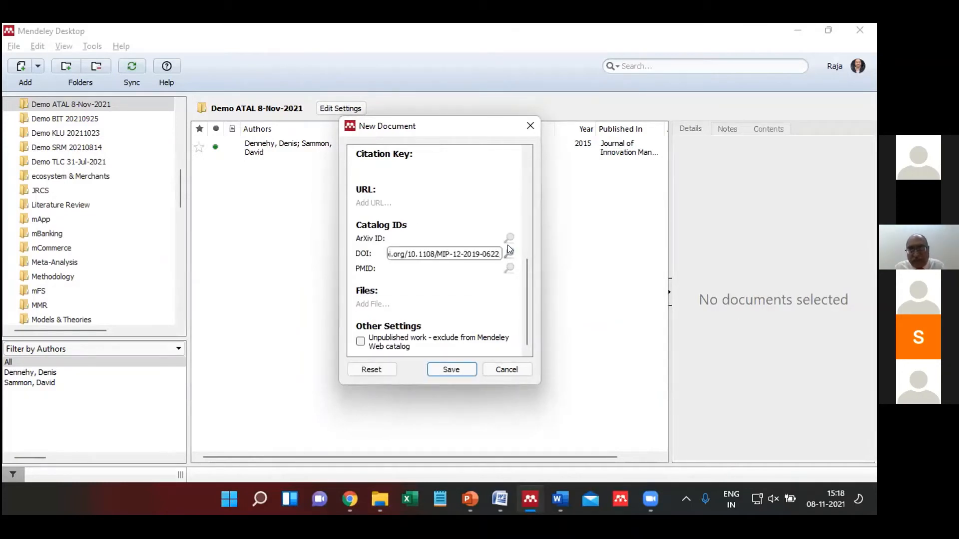
mouse_move(508, 254)
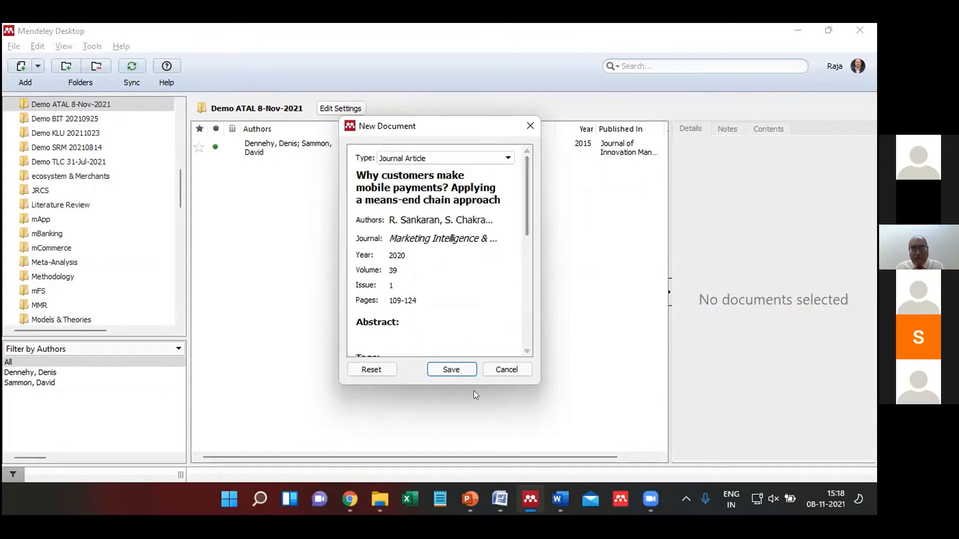
Save the mobile payments article and check its retrieved title in the Details pane.
click(452, 370)
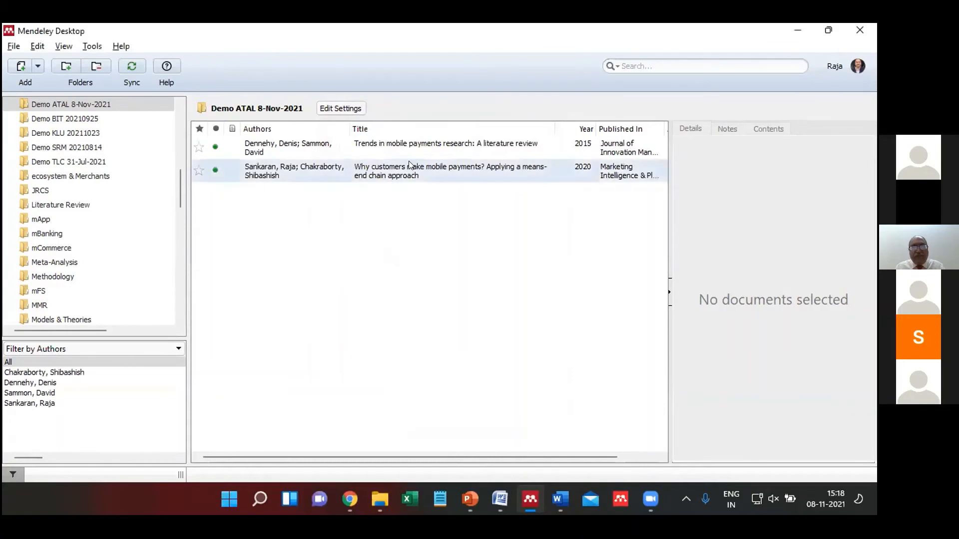
click(450, 171)
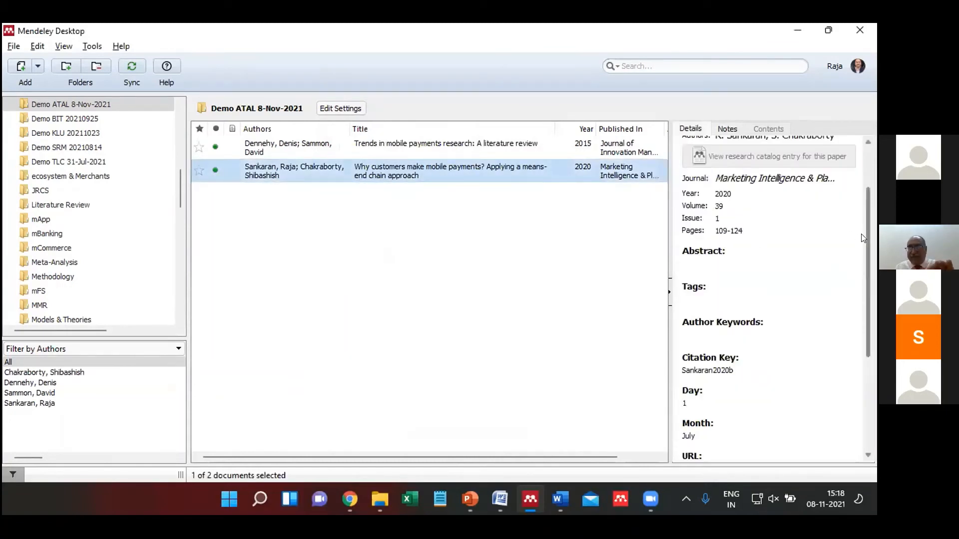
scroll(down, 3)
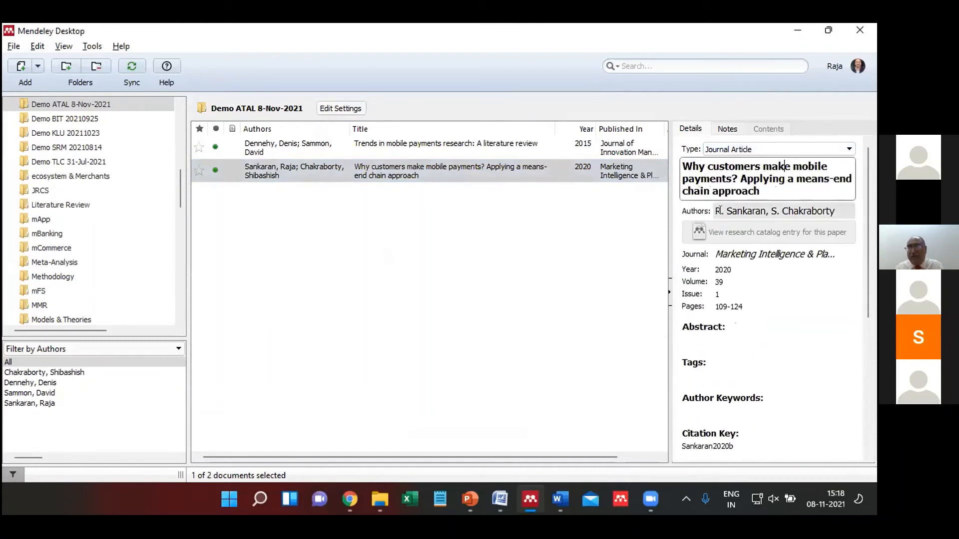
click(773, 211)
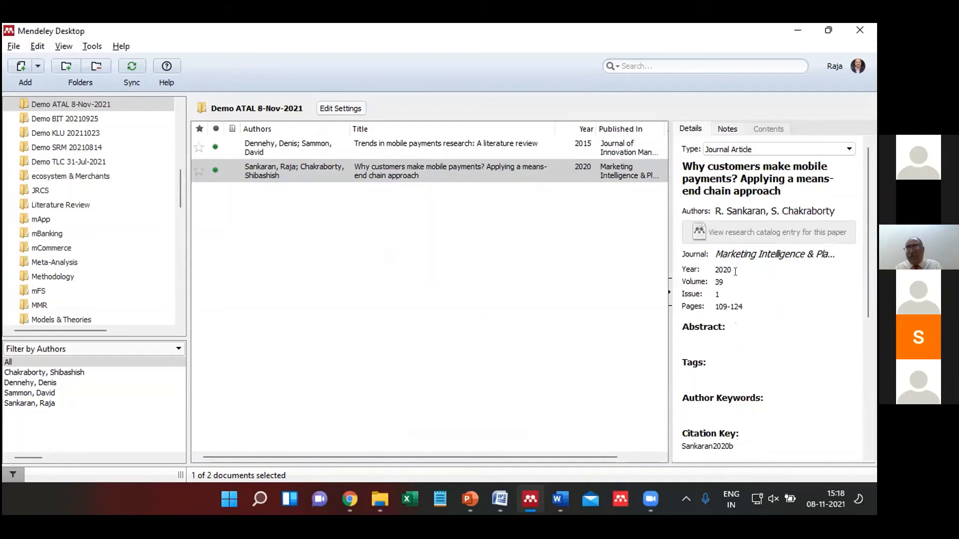
mouse_move(745, 291)
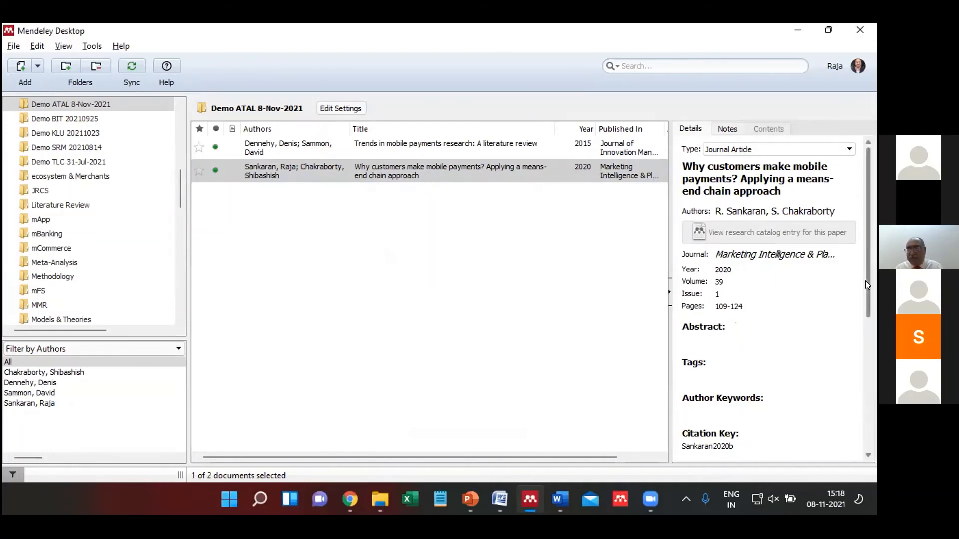
Review the new paper's journal, volume, issue and pages, then switch windows.
scroll(down, 3)
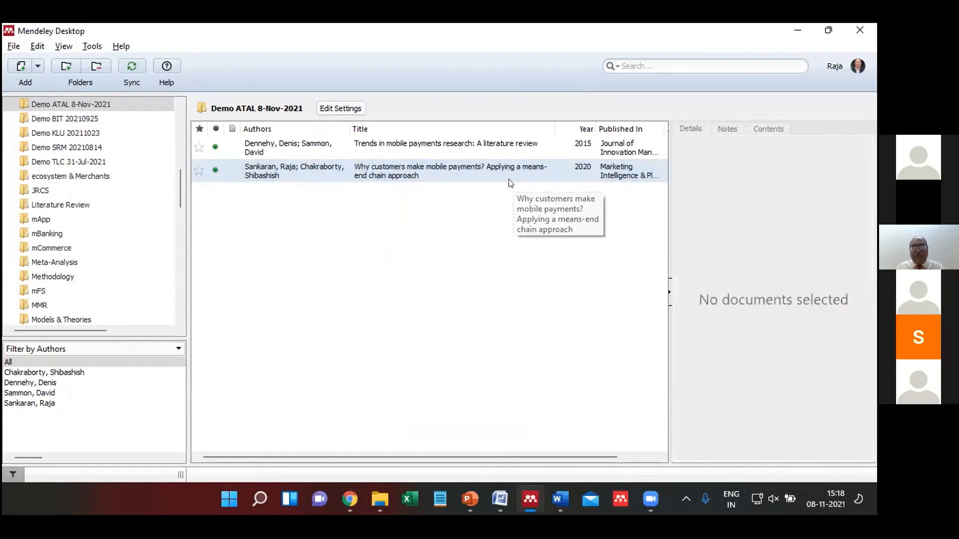
click(337, 170)
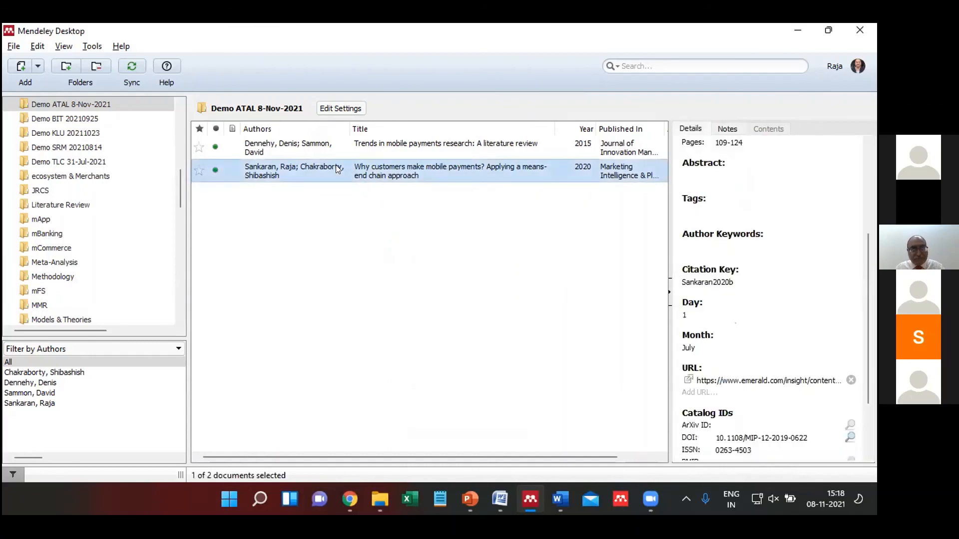
key(alt+tab)
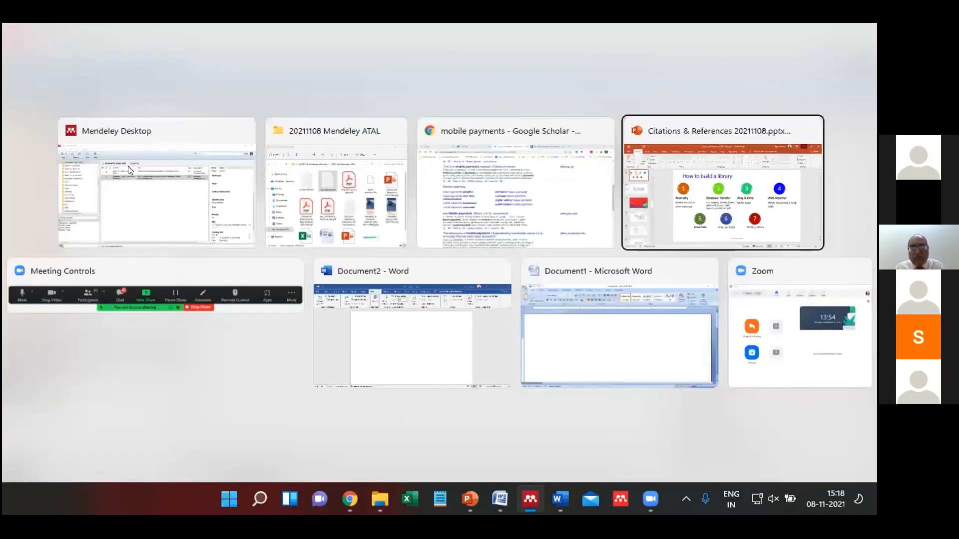